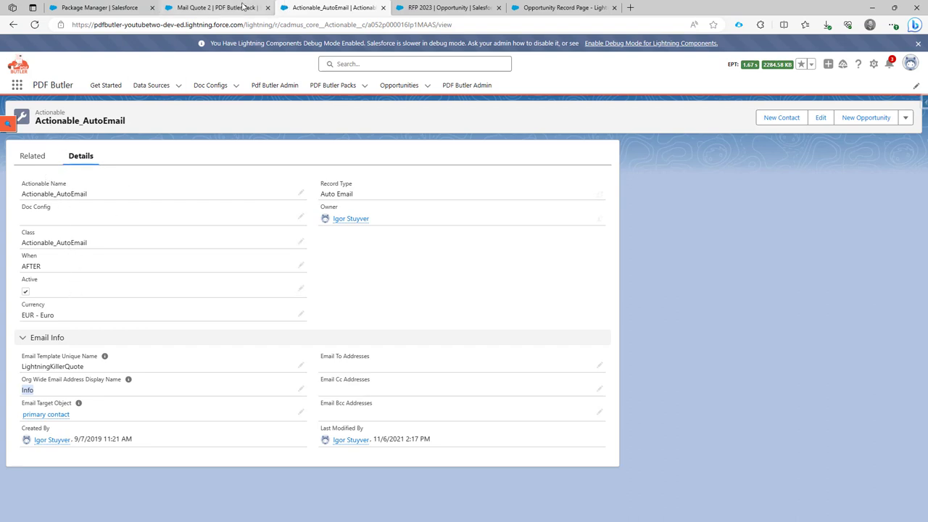
Step: Switch to the Opportunity Record Page tab in Lightning App Builder
{"action": "left_click", "coordinate": [561, 7]}
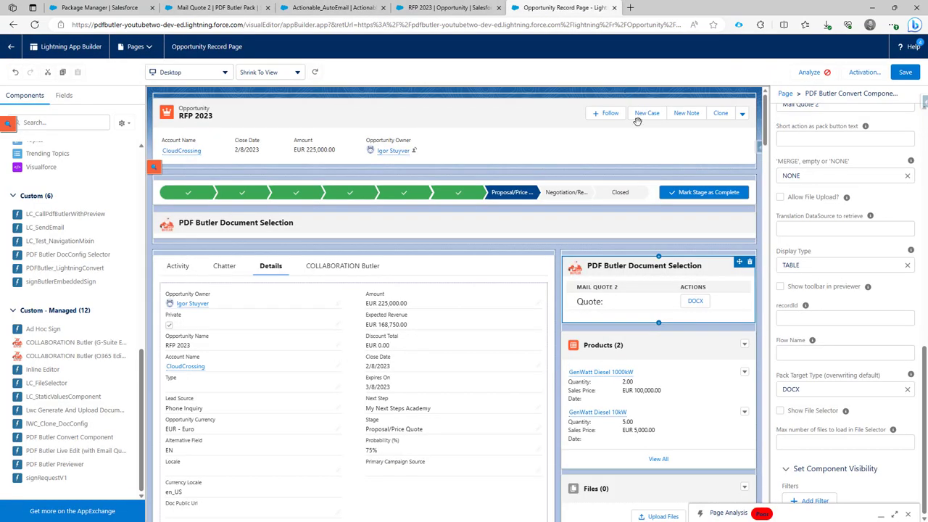
{"action": "mouse_move", "coordinate": [640, 278]}
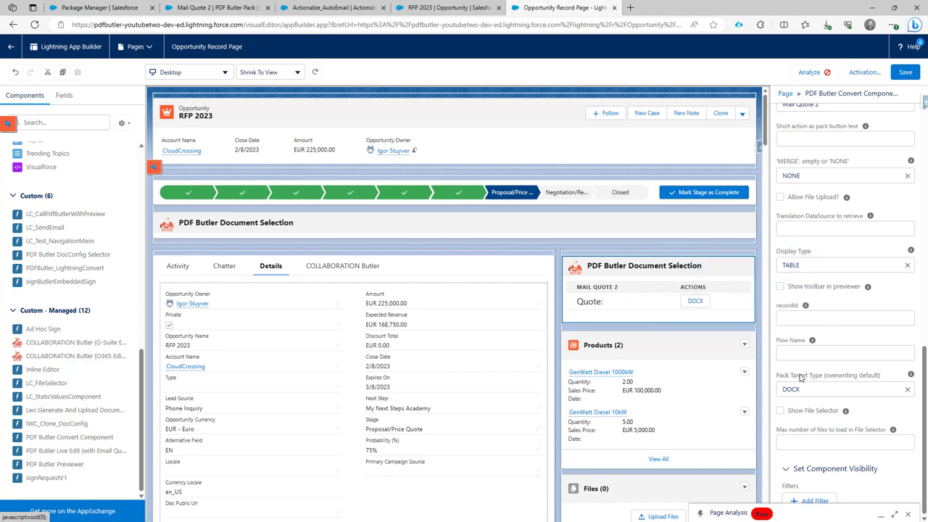
{"action": "left_click", "coordinate": [834, 388]}
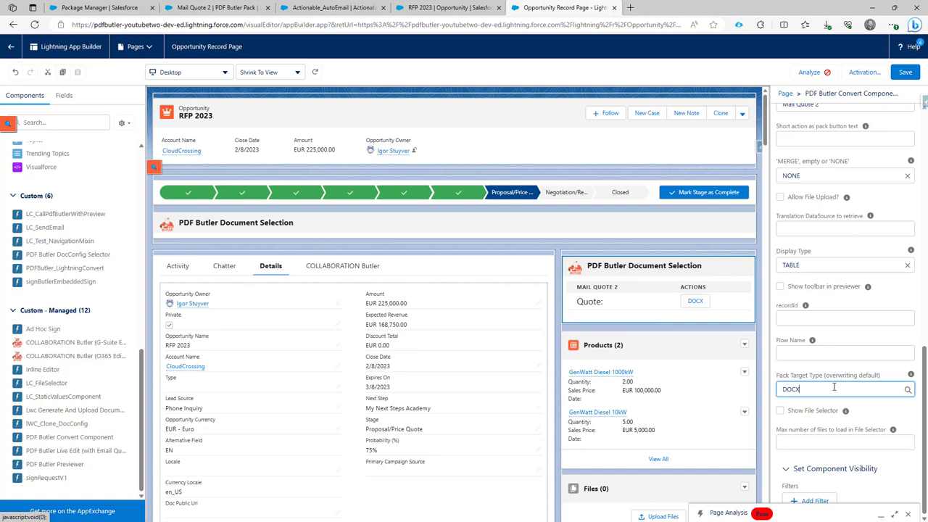
{"action": "left_click", "coordinate": [841, 389]}
{"action": "type", "text": "DEFAULT"}
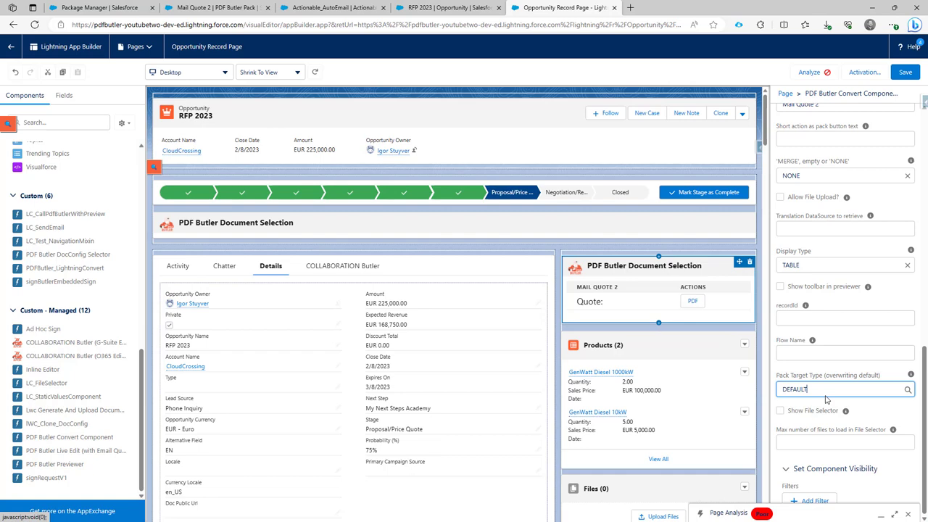
{"action": "left_click", "coordinate": [841, 389]}
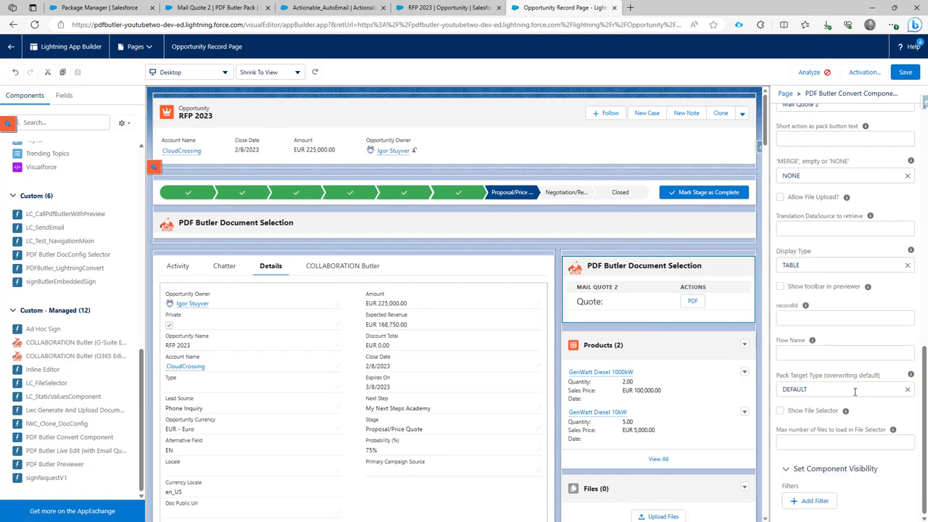
{"action": "left_click", "coordinate": [841, 388]}
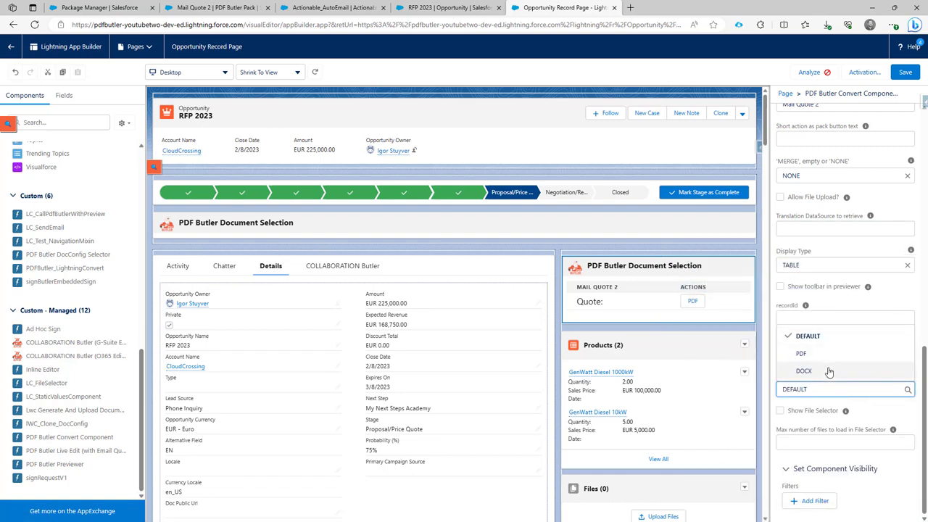
{"action": "left_click", "coordinate": [804, 371]}
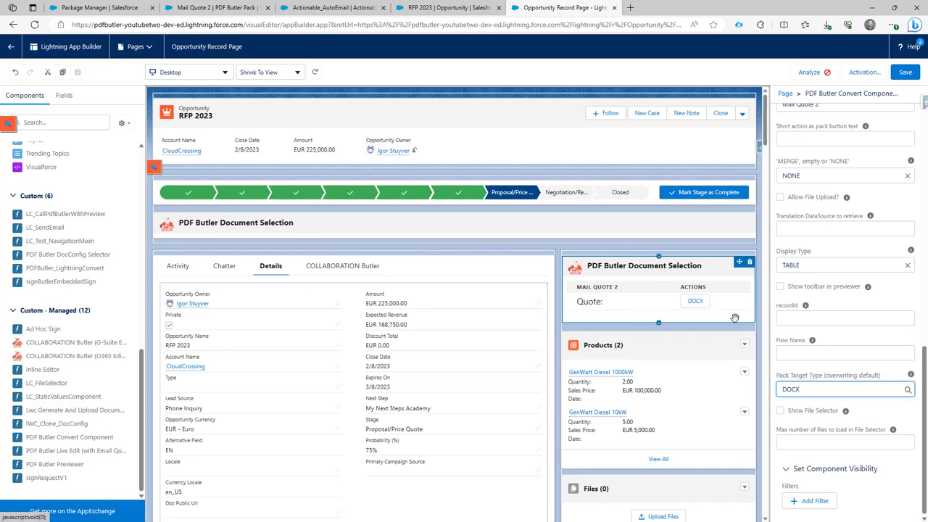
{"action": "left_click", "coordinate": [841, 389]}
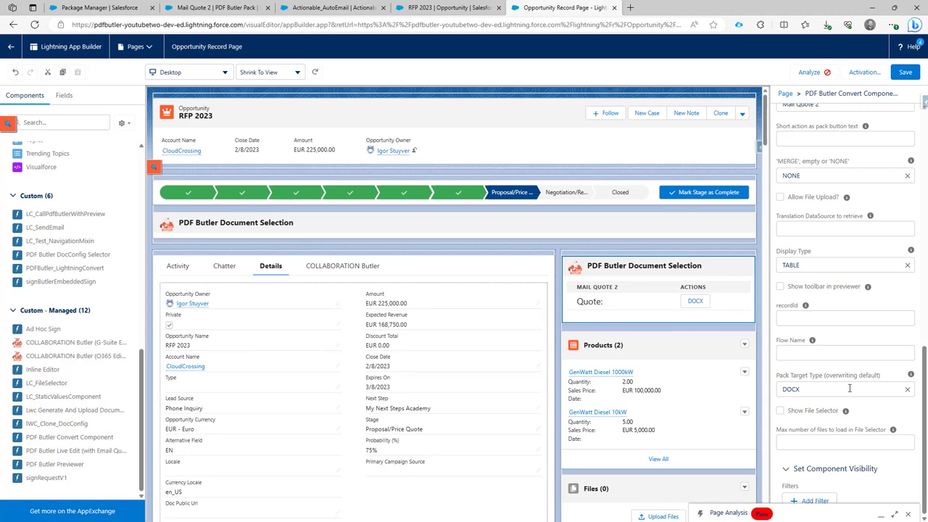